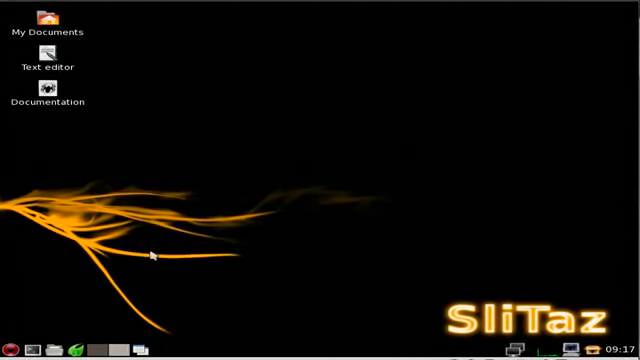
pyautogui.moveTo(345, 160)
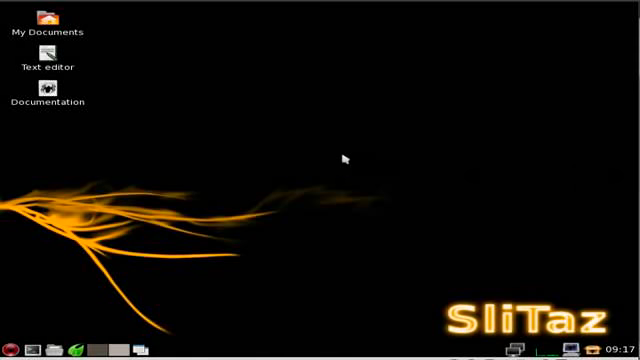
pyautogui.moveTo(277, 253)
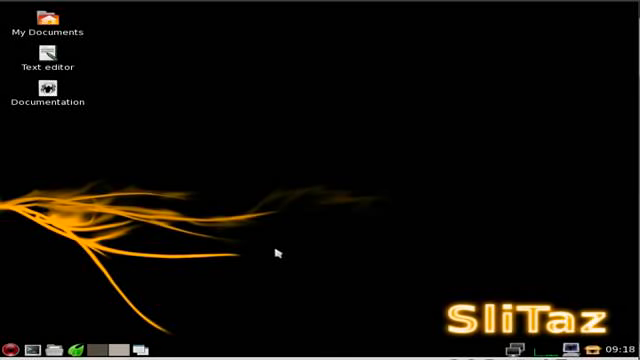
pyautogui.moveTo(289, 248)
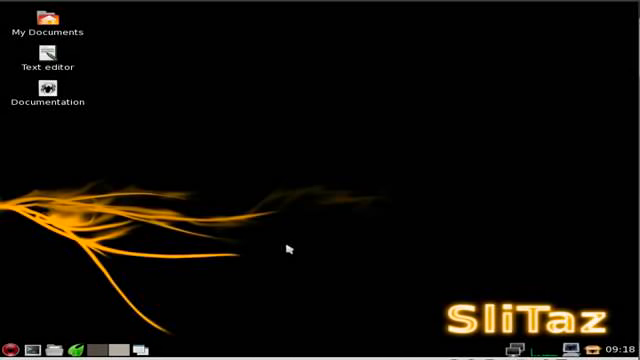
pyautogui.moveTo(227, 205)
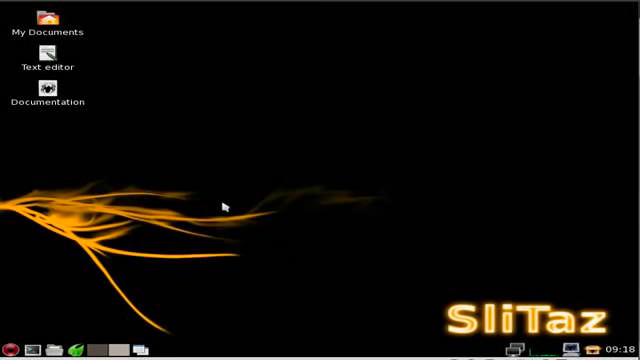
pyautogui.moveTo(227, 205)
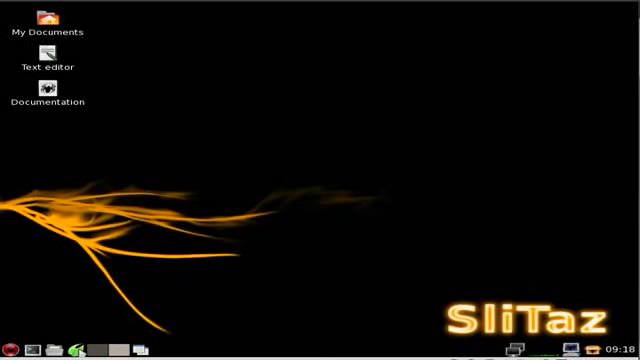
pyautogui.moveTo(96, 351)
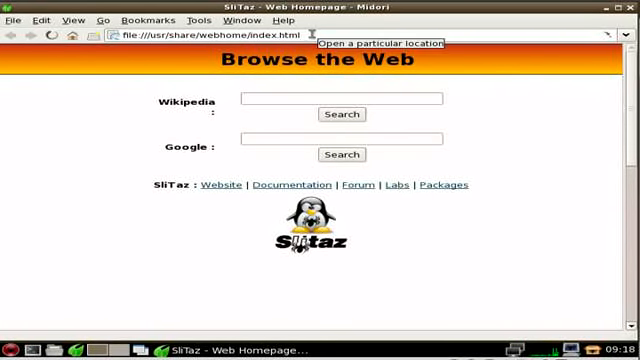
# Load YouTube in Midori, open a video asking for a Flash upgrade, then close Midori
pyautogui.click(200, 37)
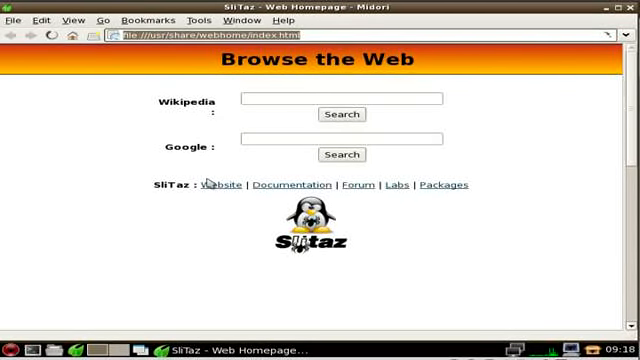
pyautogui.write('you')
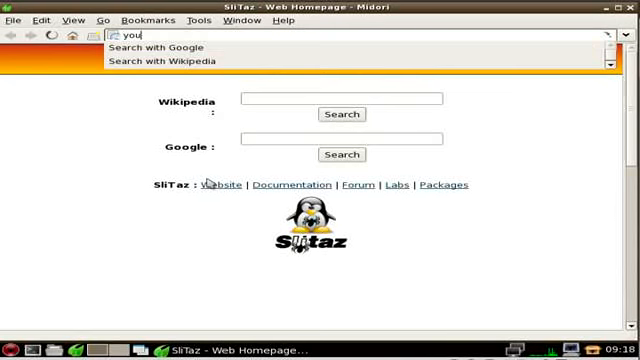
pyautogui.press('Return')
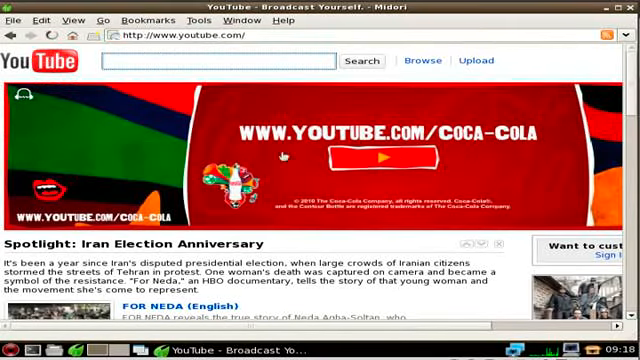
pyautogui.scroll(-3)
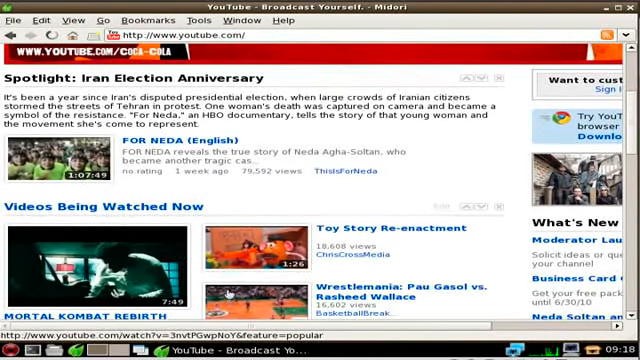
pyautogui.scroll(-3)
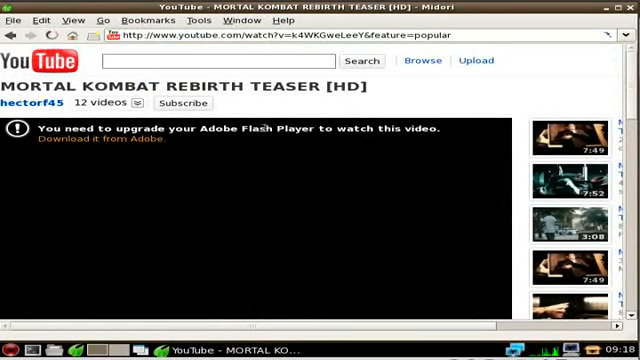
pyautogui.moveTo(398, 155)
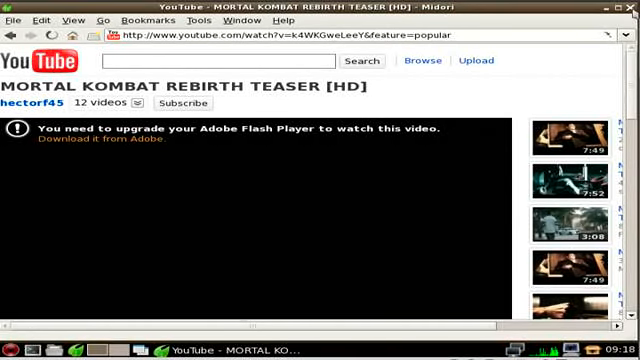
pyautogui.click(631, 9)
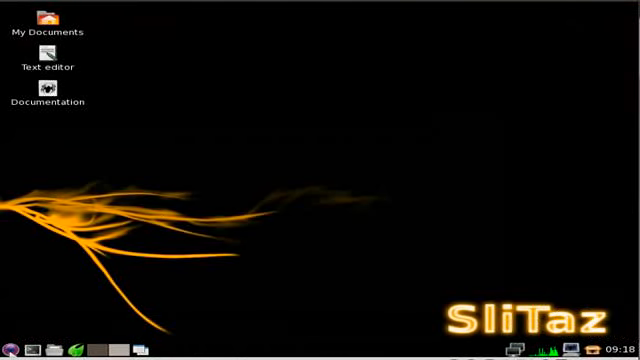
# Launch the Packages Manager and authenticate with the root password in Subox
pyautogui.click(7, 345)
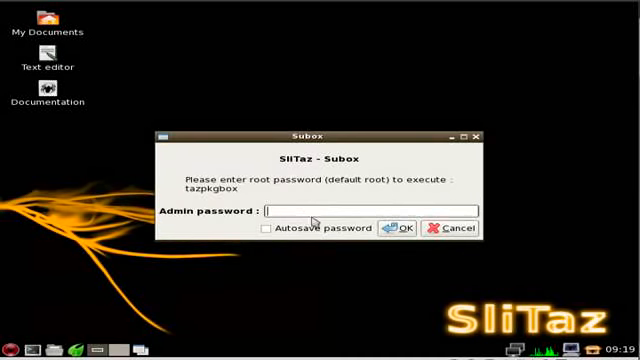
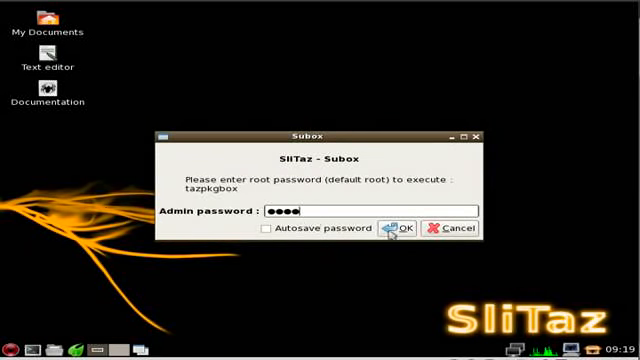
pyautogui.click(397, 228)
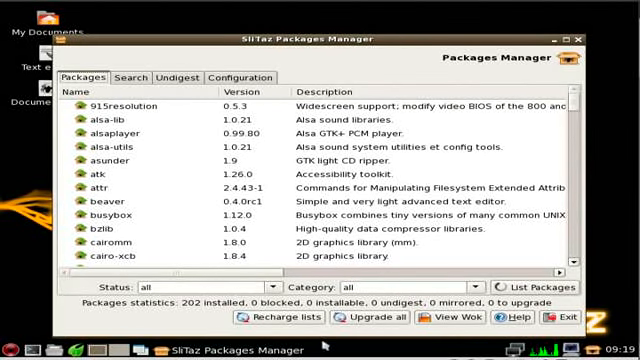
# Recharge the package lists from the mirror, reaching 2087 installable packages, and open Search
pyautogui.click(285, 318)
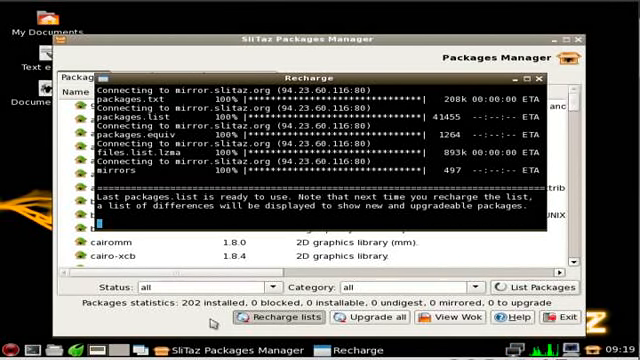
pyautogui.click(540, 74)
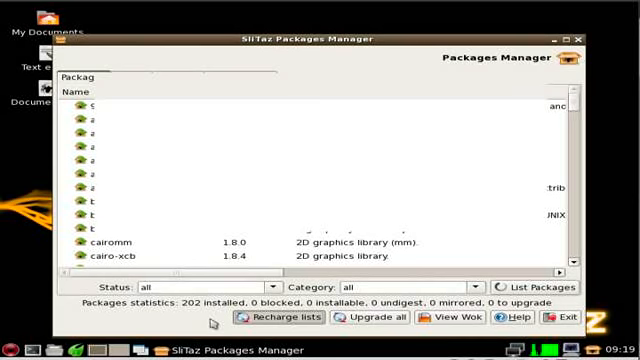
pyautogui.click(287, 318)
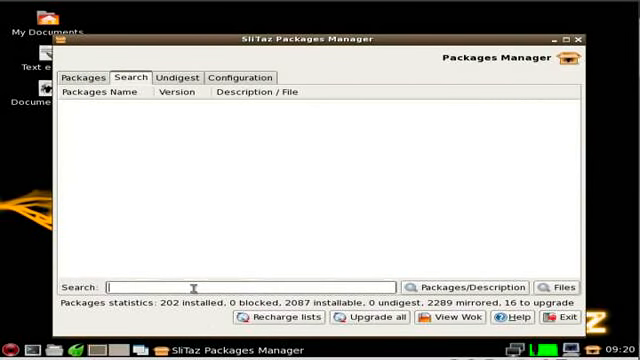
# Search package names and descriptions for 'flash', finding get-flash-plugin 1.2
pyautogui.write('flash')
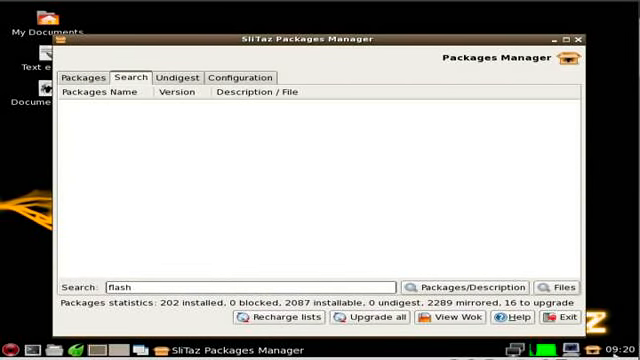
pyautogui.moveTo(515, 225)
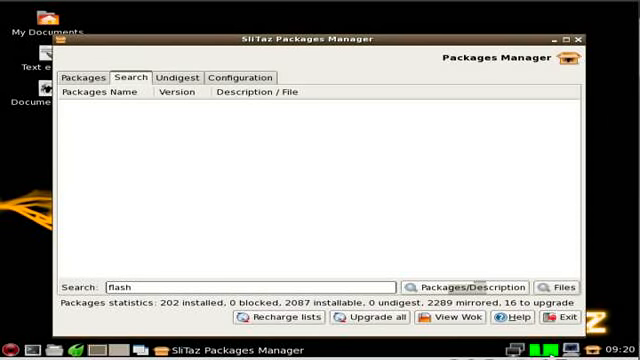
pyautogui.moveTo(283, 190)
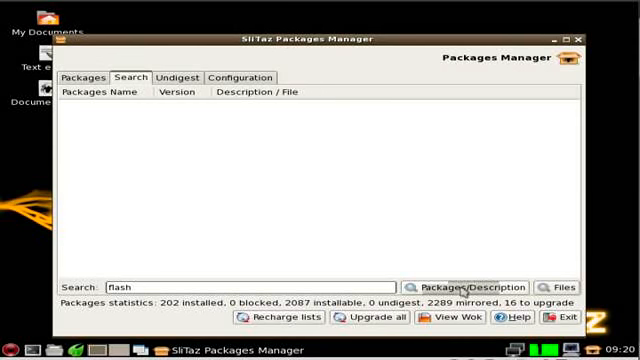
pyautogui.moveTo(362, 174)
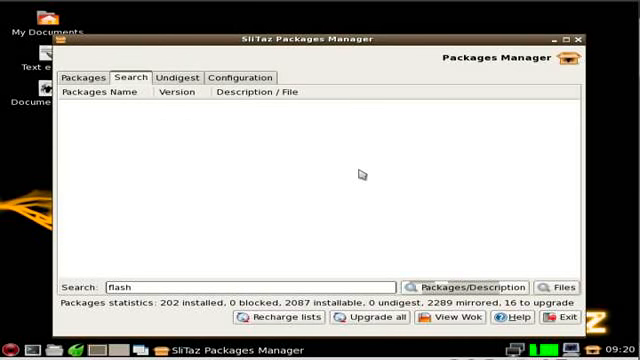
pyautogui.moveTo(172, 160)
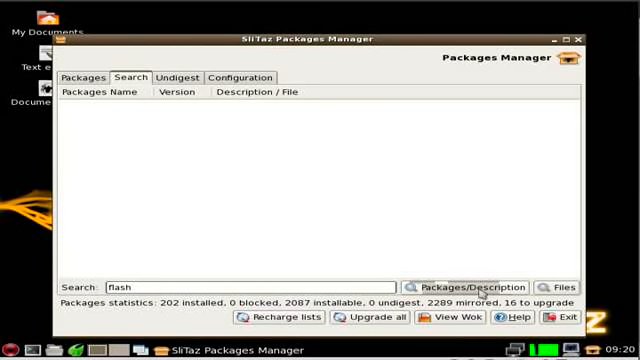
pyautogui.moveTo(428, 203)
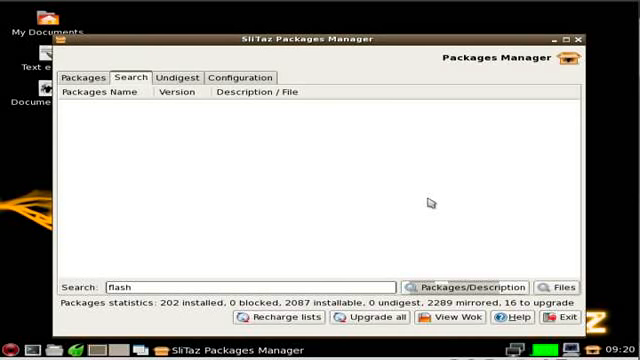
pyautogui.click(462, 288)
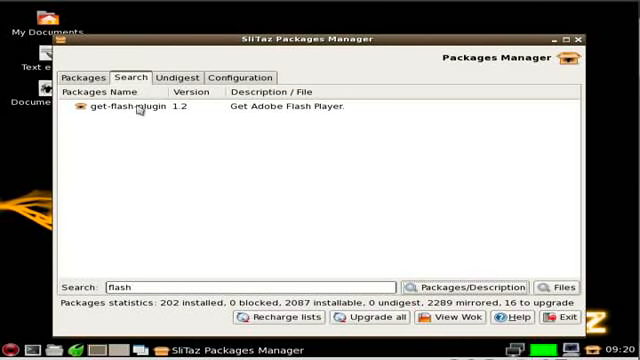
# Open get-flash-plugin's details and choose Install Package
pyautogui.doubleClick(130, 110)
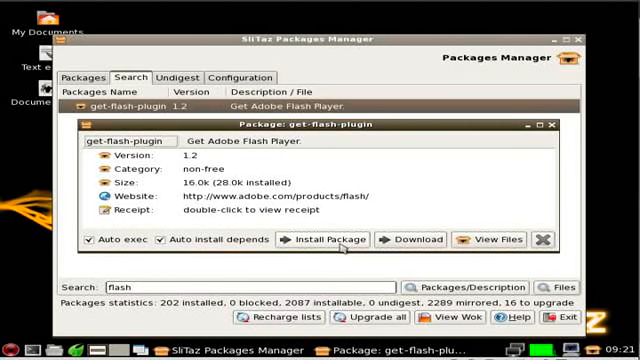
pyautogui.click(319, 239)
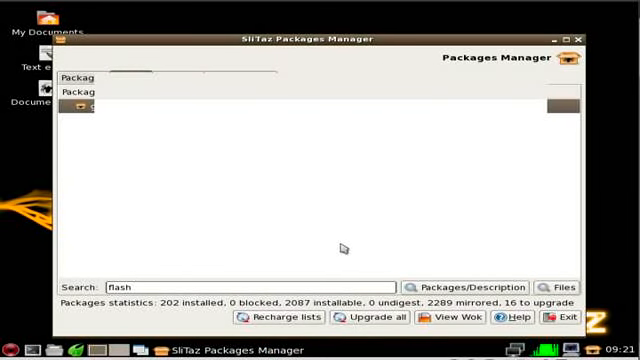
pyautogui.moveTo(227, 141)
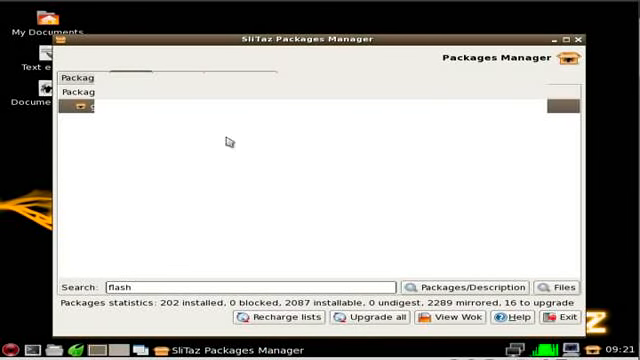
pyautogui.moveTo(224, 142)
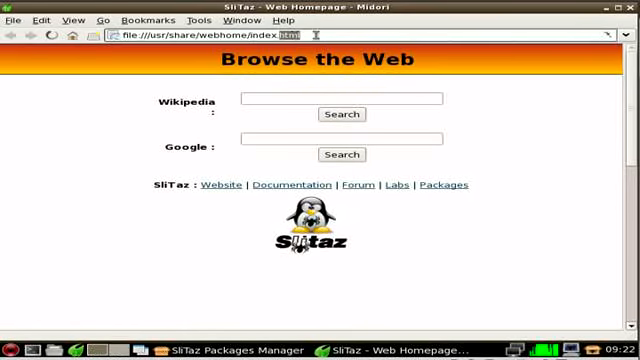
# Load YouTube in Midori and open a video thumbnail to test Flash playback
pyautogui.write('youtube.com/')
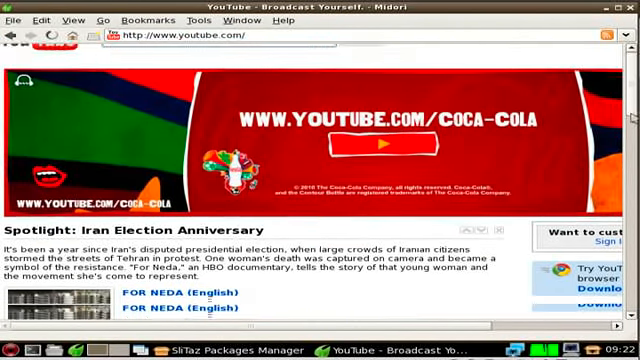
pyautogui.scroll(-3)
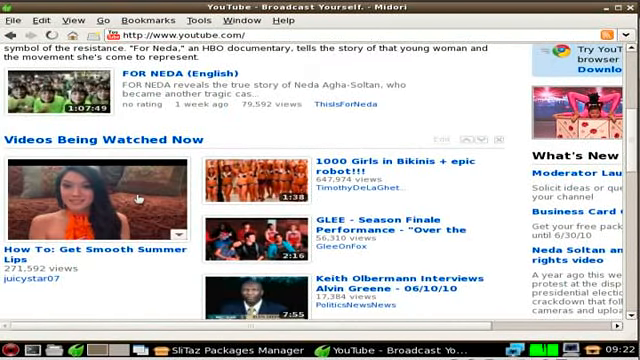
pyautogui.click(95, 195)
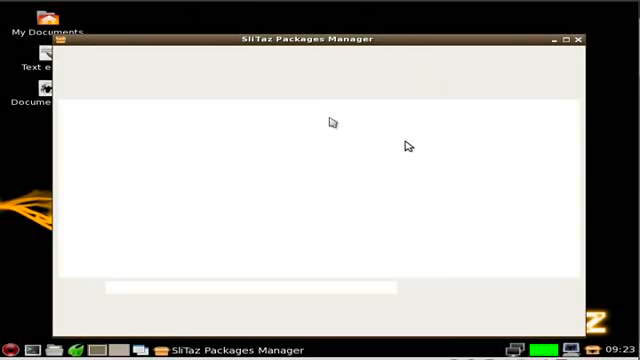
pyautogui.moveTo(333, 122)
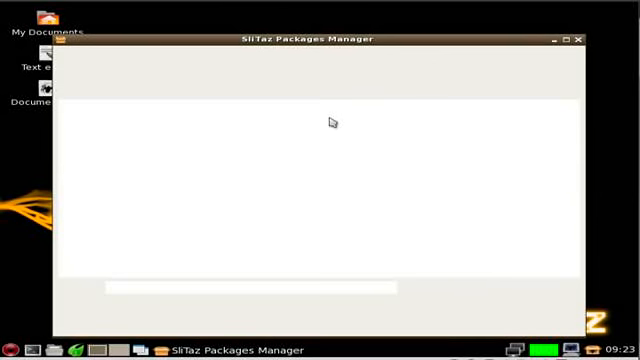